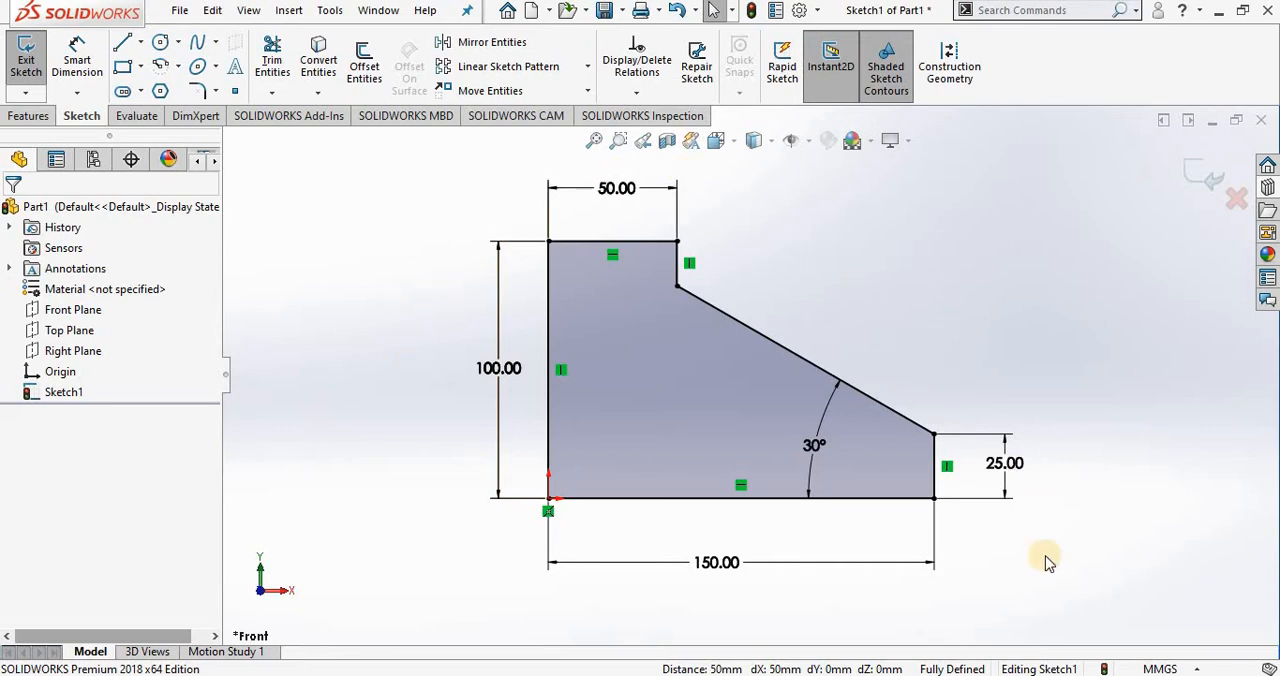
pyautogui.moveTo(390, 324)
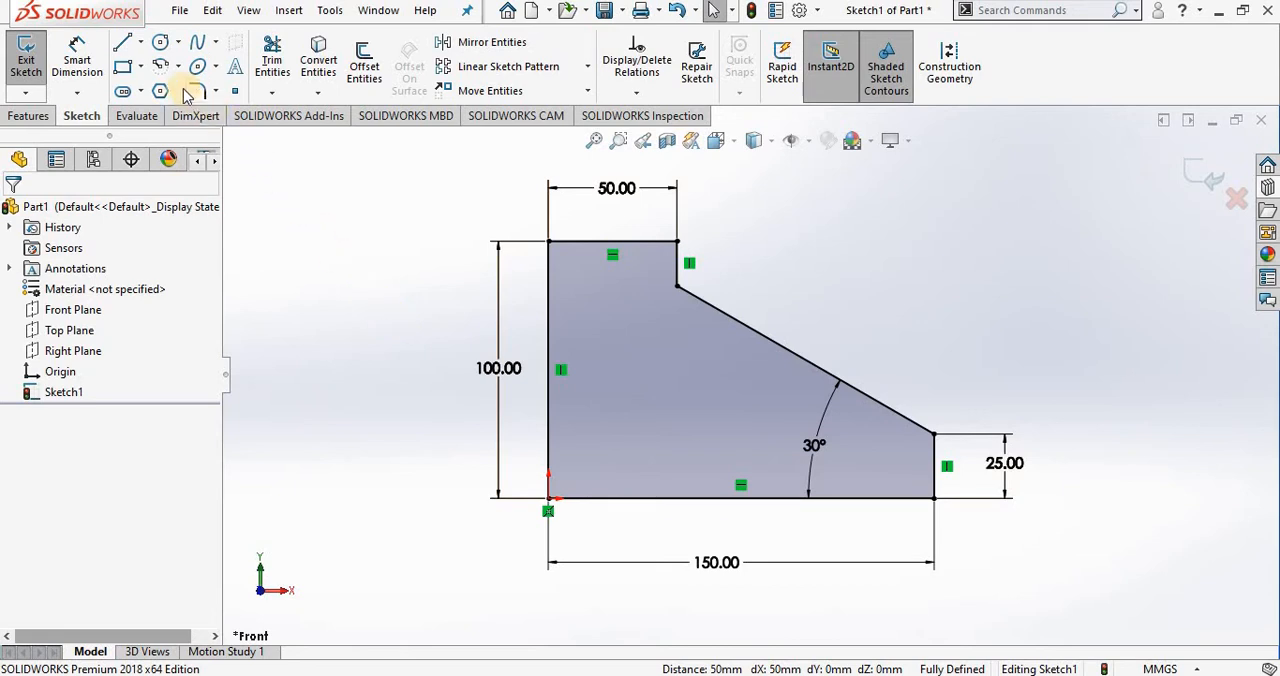
# Start the Sketch Fillet tool on the fully defined profile
pyautogui.click(198, 92)
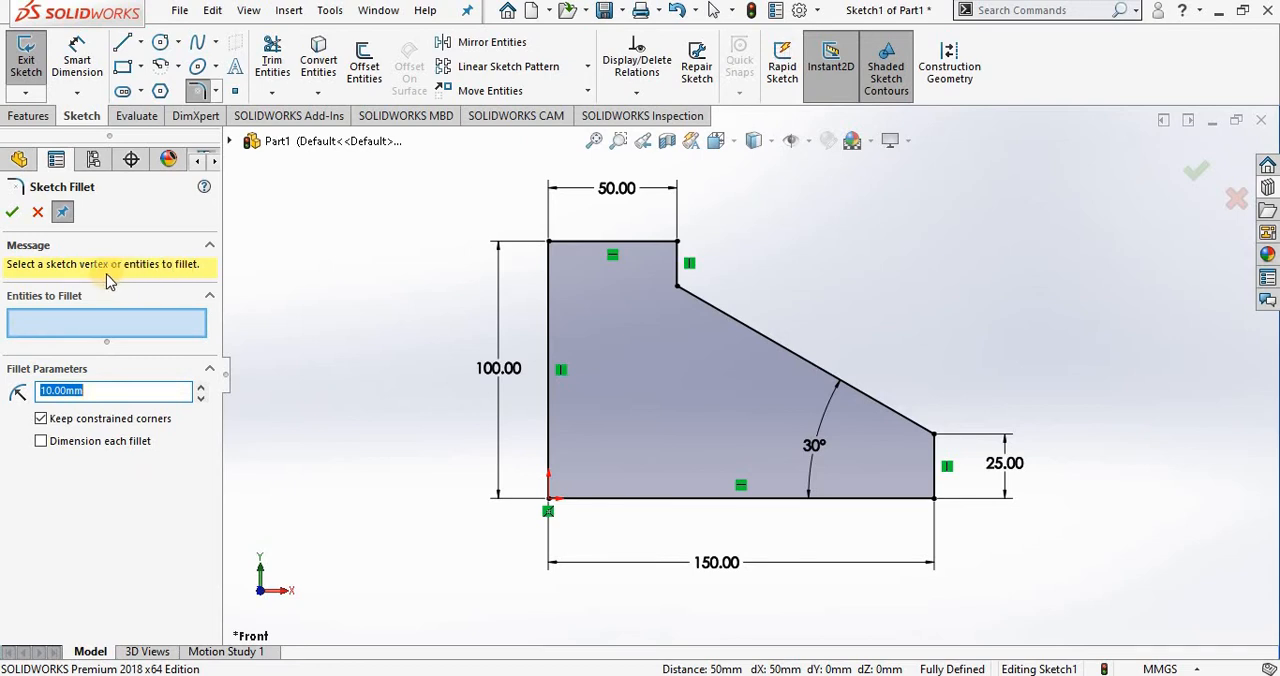
pyautogui.moveTo(140, 280)
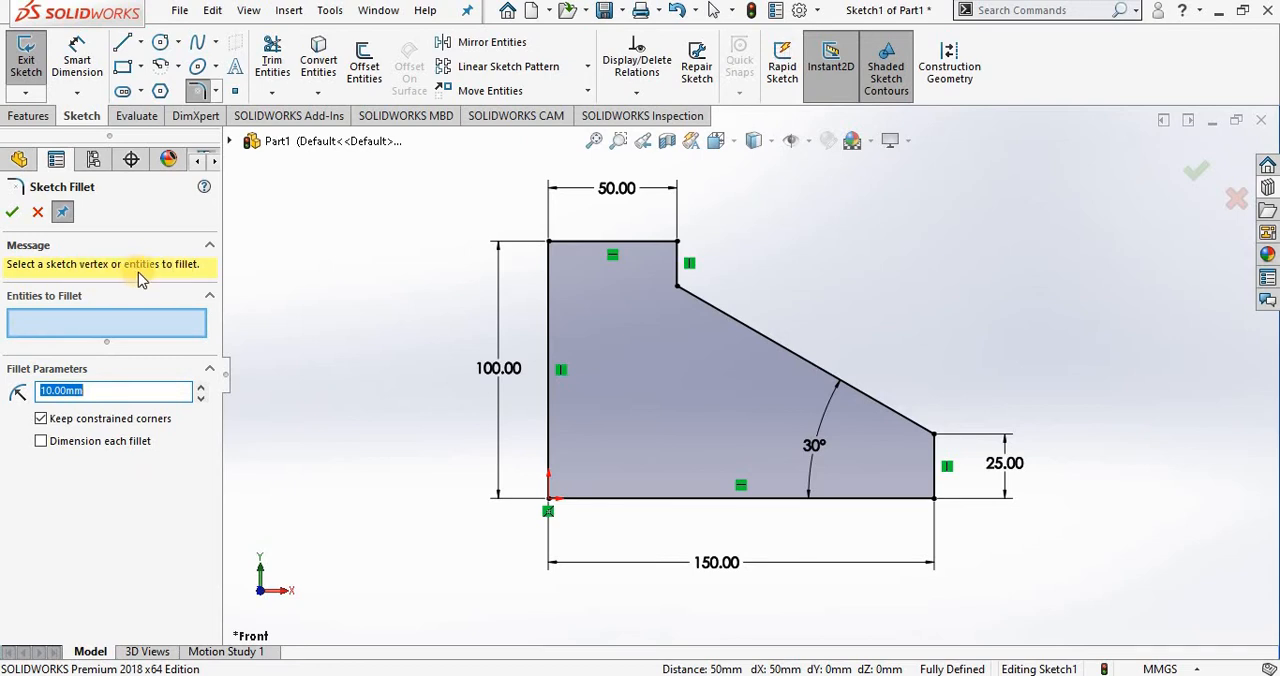
pyautogui.moveTo(142, 280)
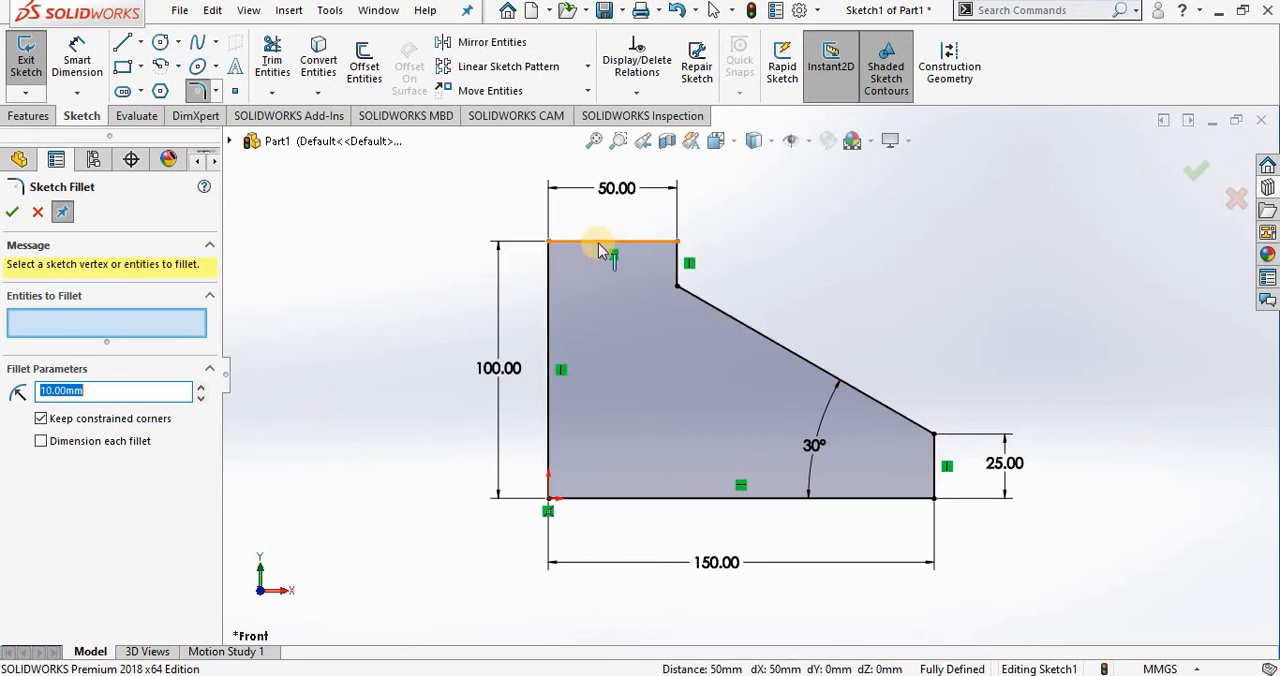
pyautogui.moveTo(552, 254)
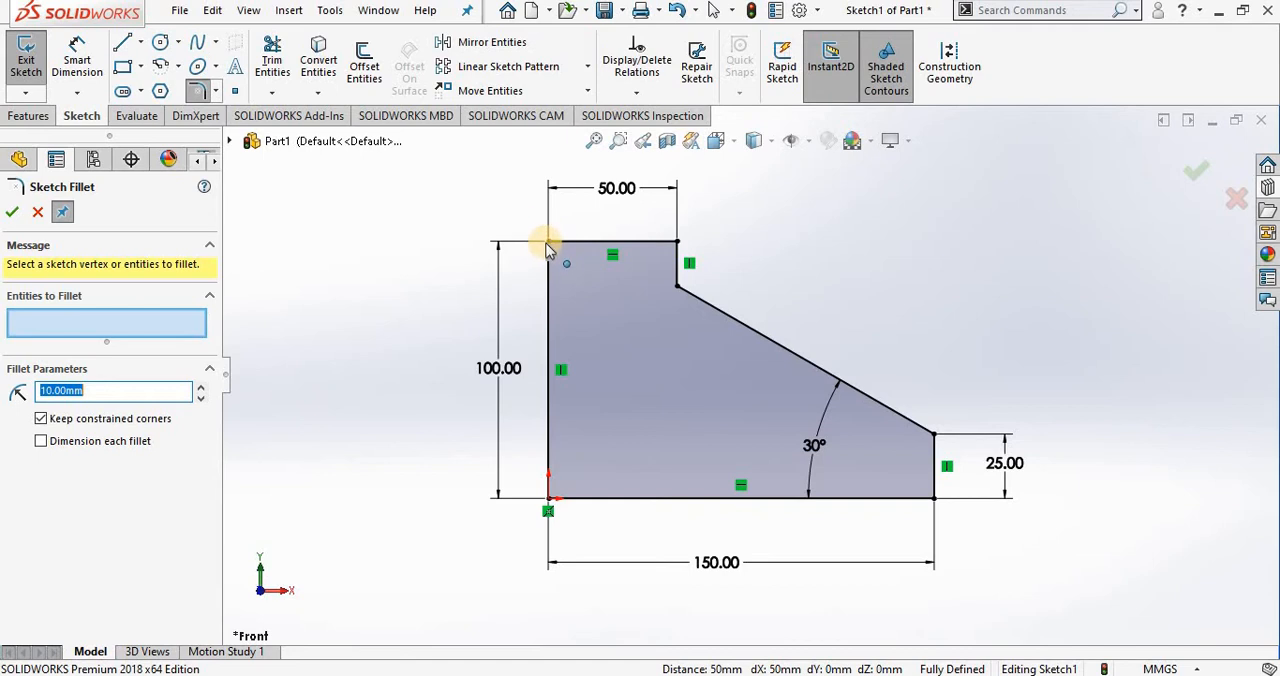
# Round the two top corners with 10 mm fillets (Fillet 1 and Fillet 2)
pyautogui.click(548, 246)
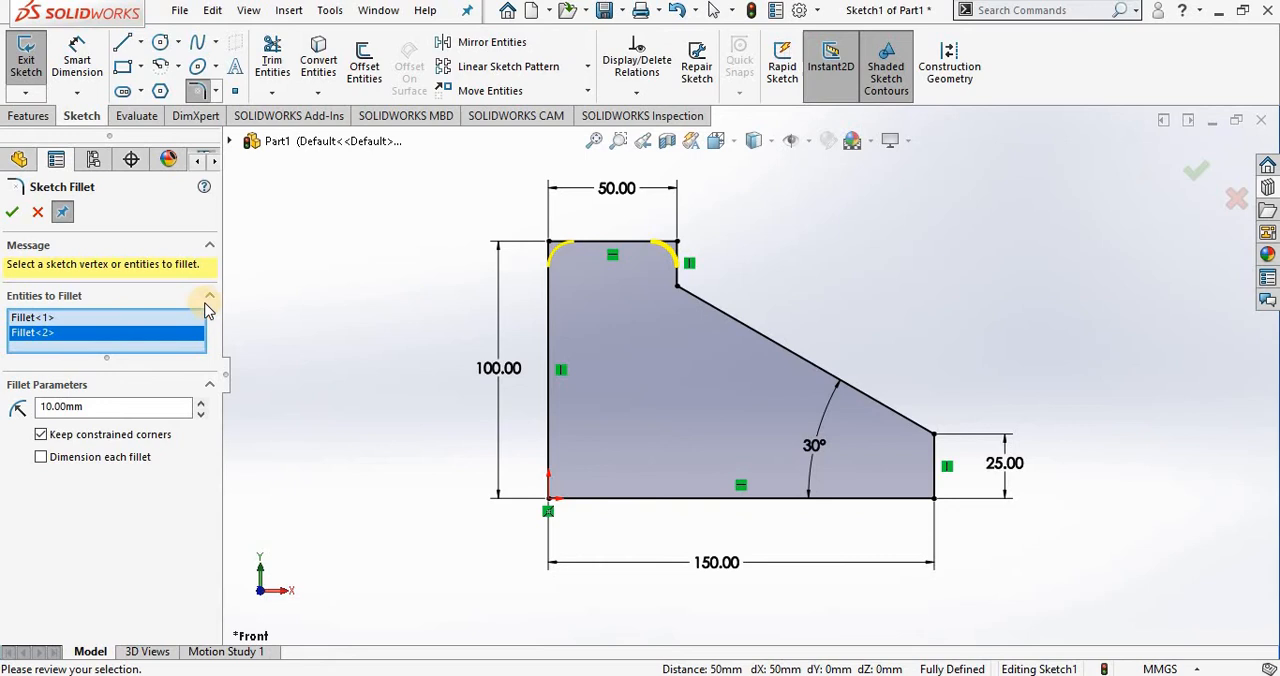
pyautogui.moveTo(96, 340)
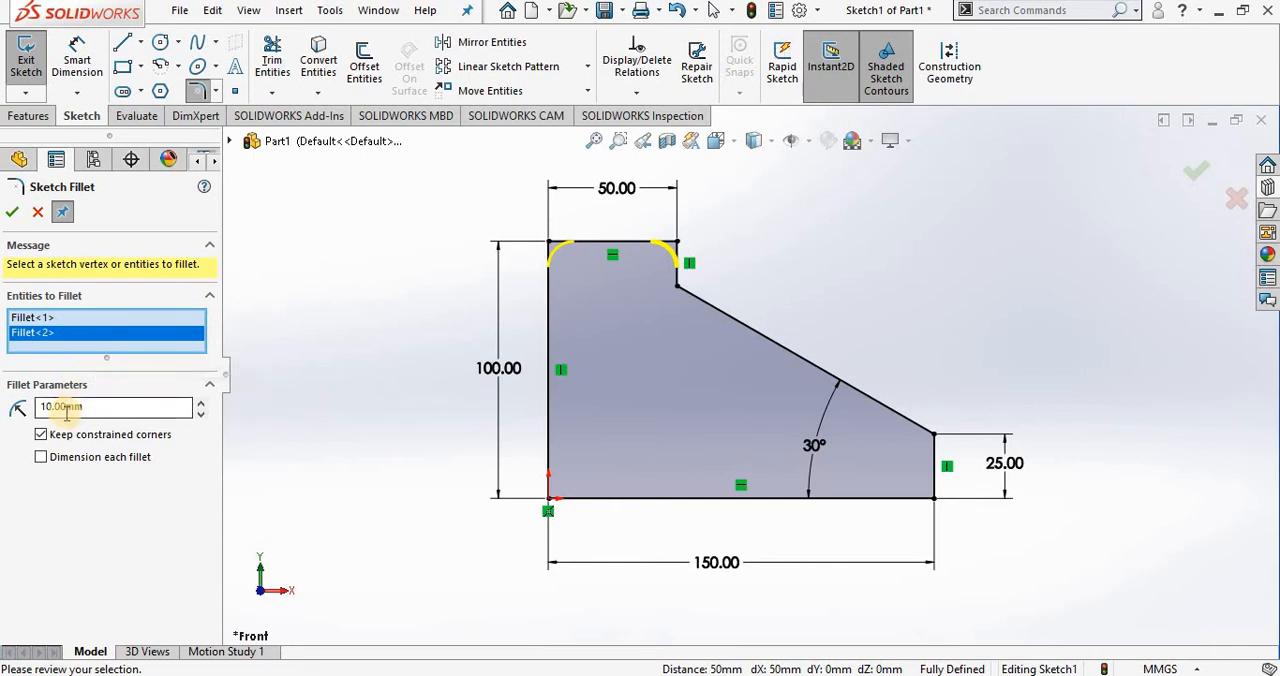
pyautogui.moveTo(76, 420)
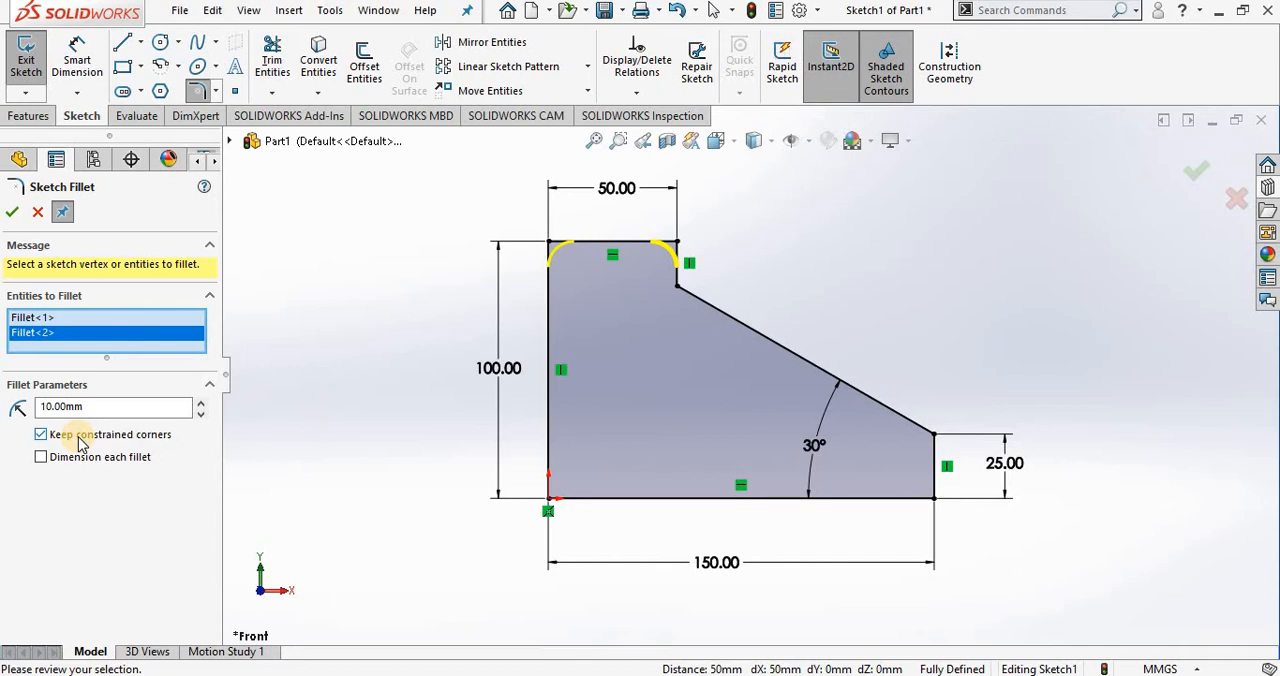
pyautogui.click(40, 434)
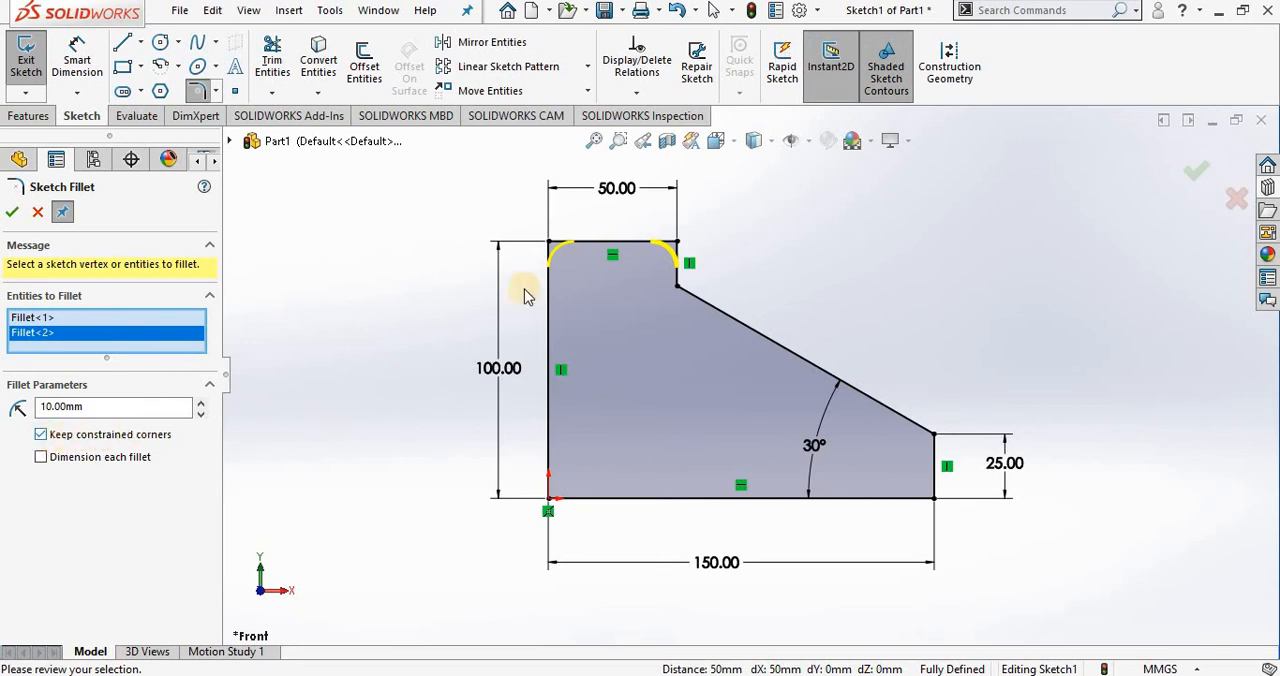
pyautogui.moveTo(616, 210)
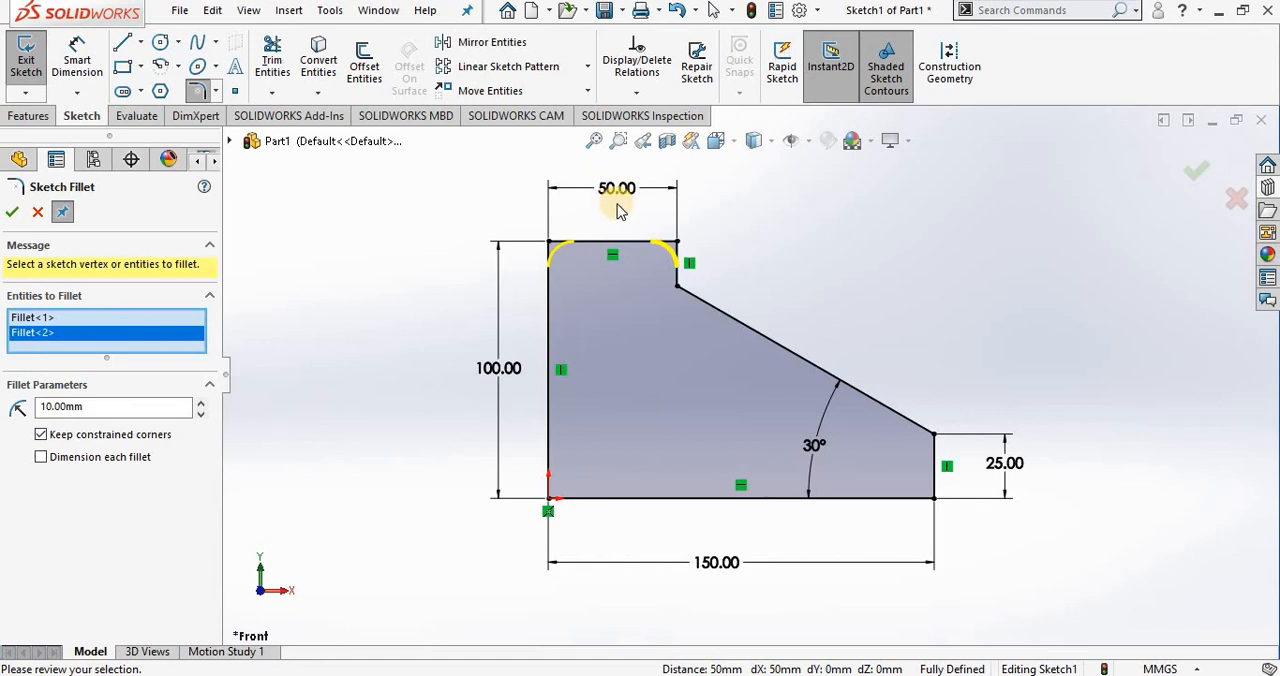
pyautogui.moveTo(368, 238)
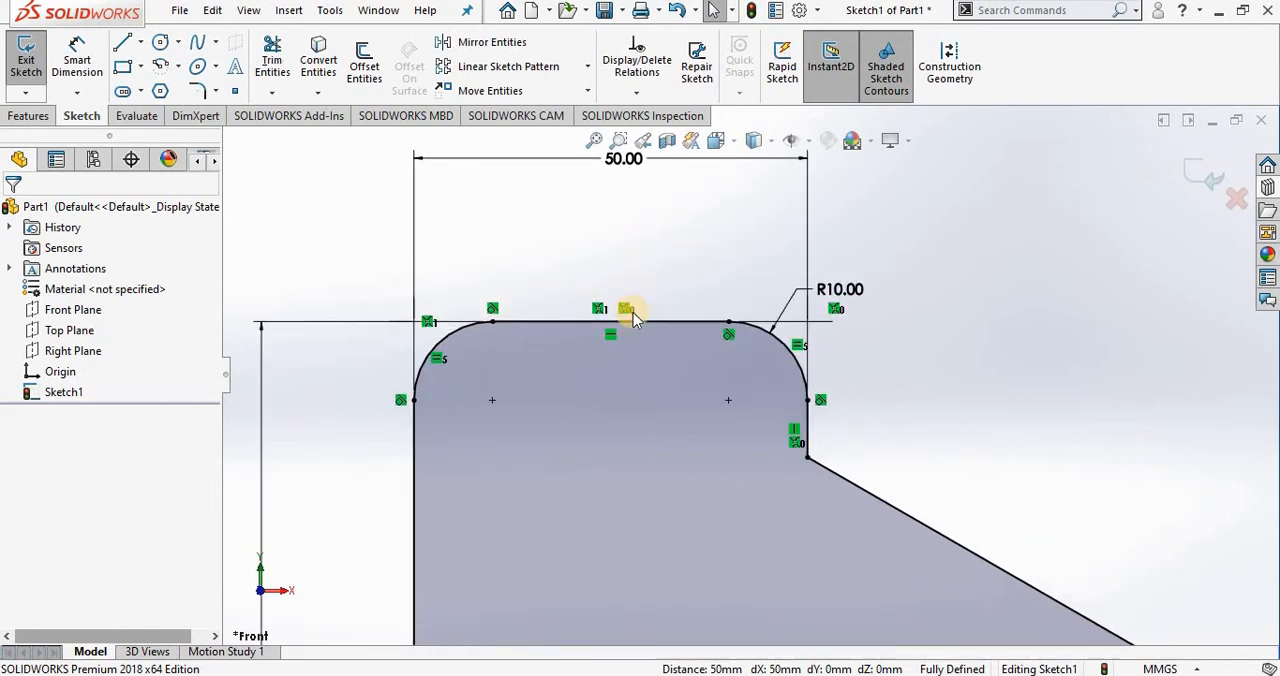
pyautogui.click(628, 322)
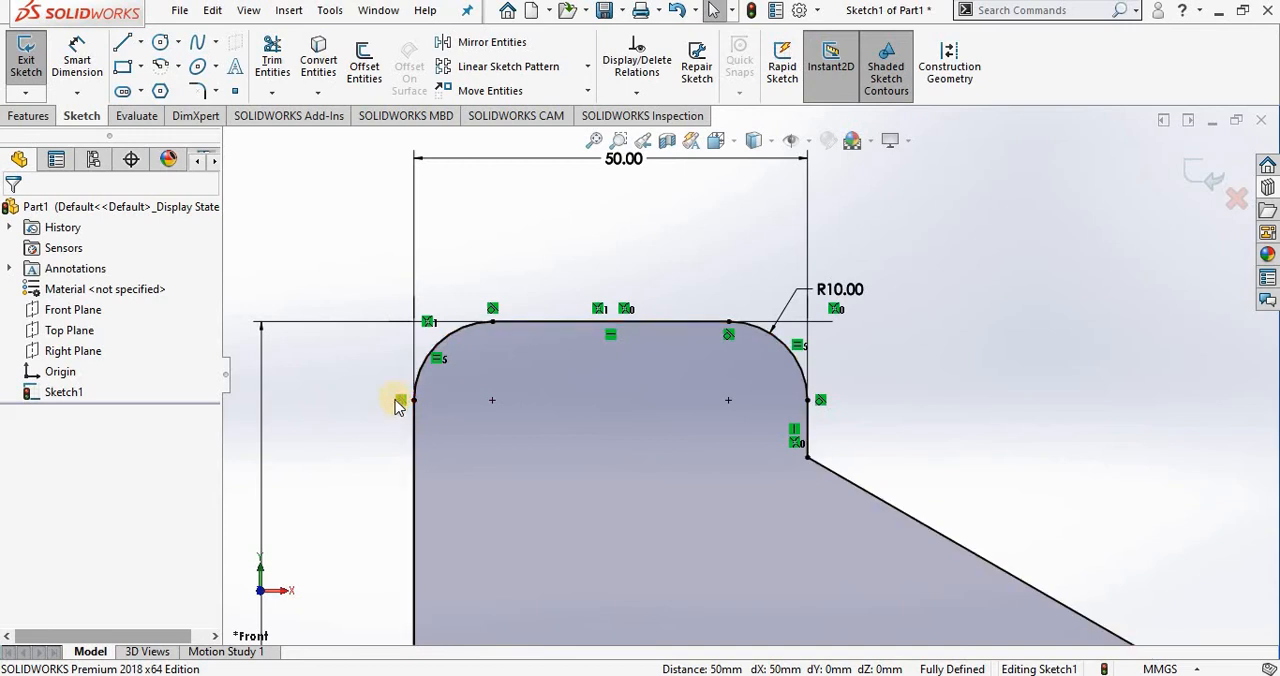
pyautogui.click(410, 400)
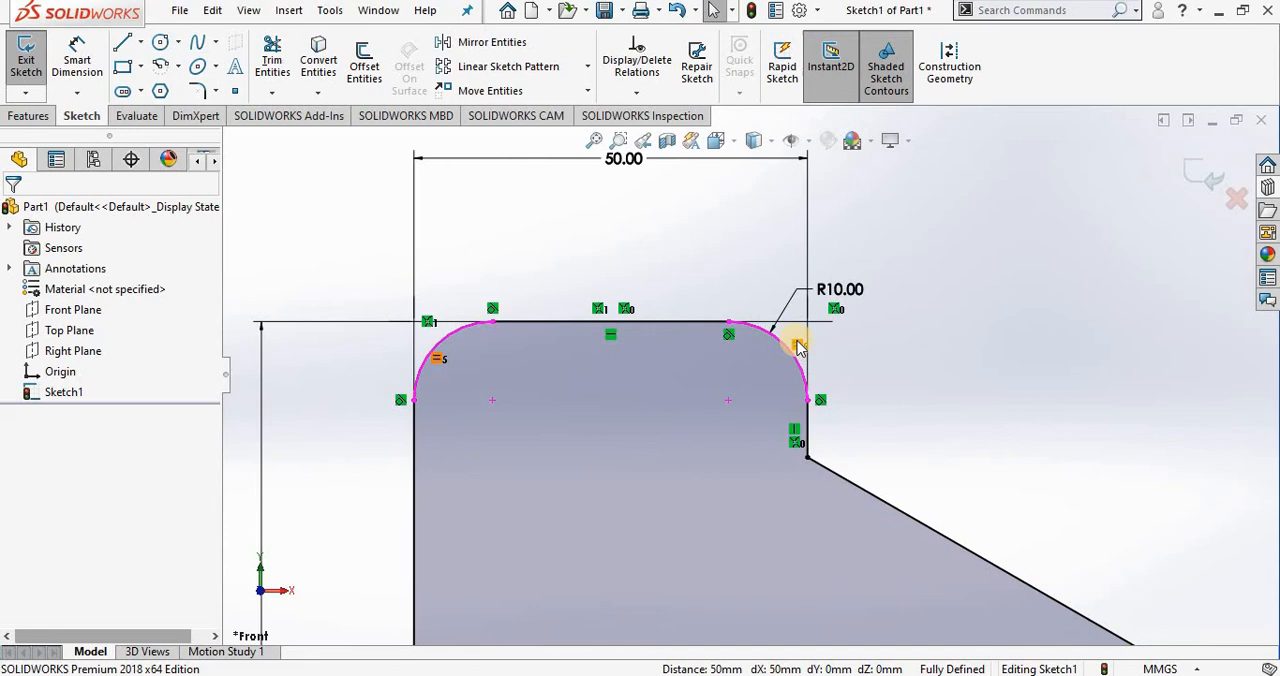
pyautogui.moveTo(838, 308)
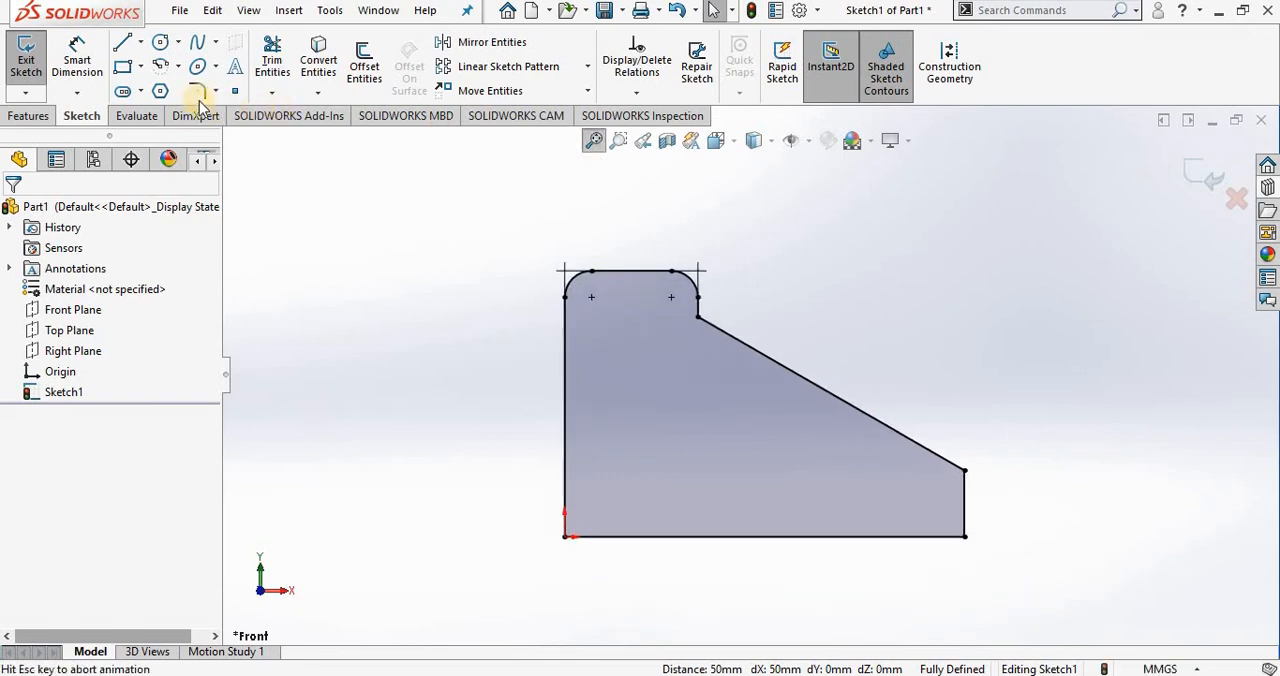
# Restart Sketch Fillet at 10 mm with Dimension each fillet enabled
pyautogui.click(196, 92)
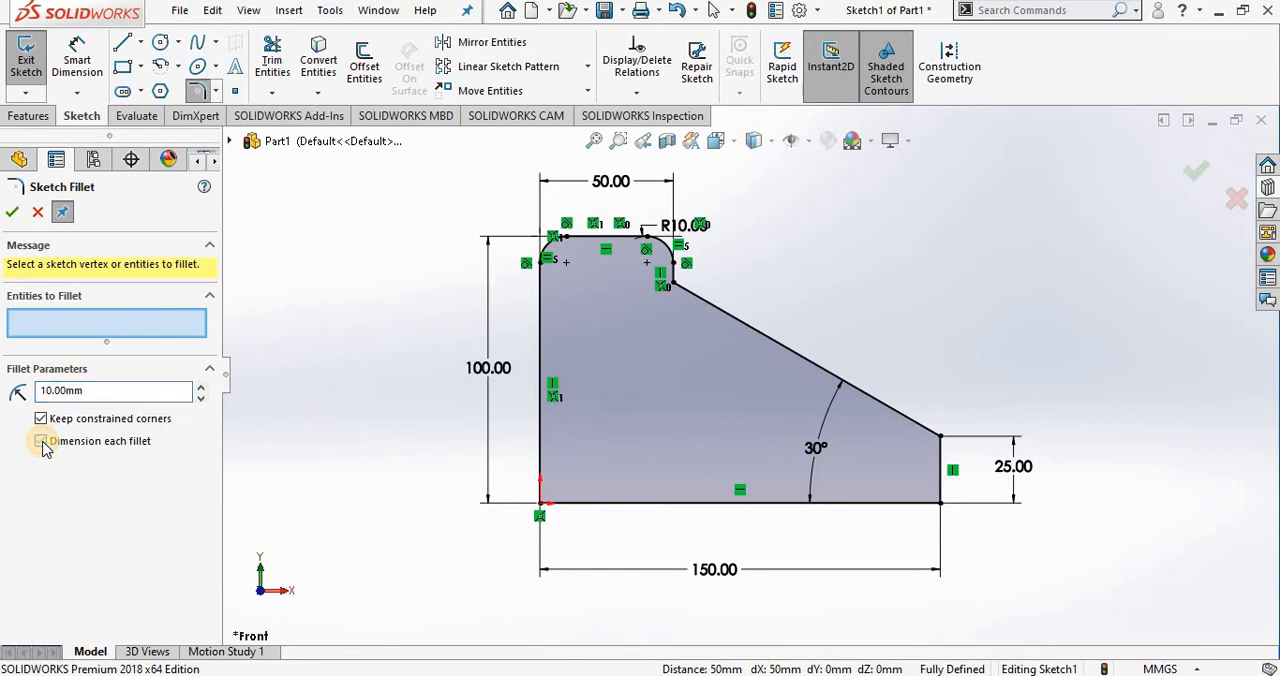
pyautogui.click(40, 440)
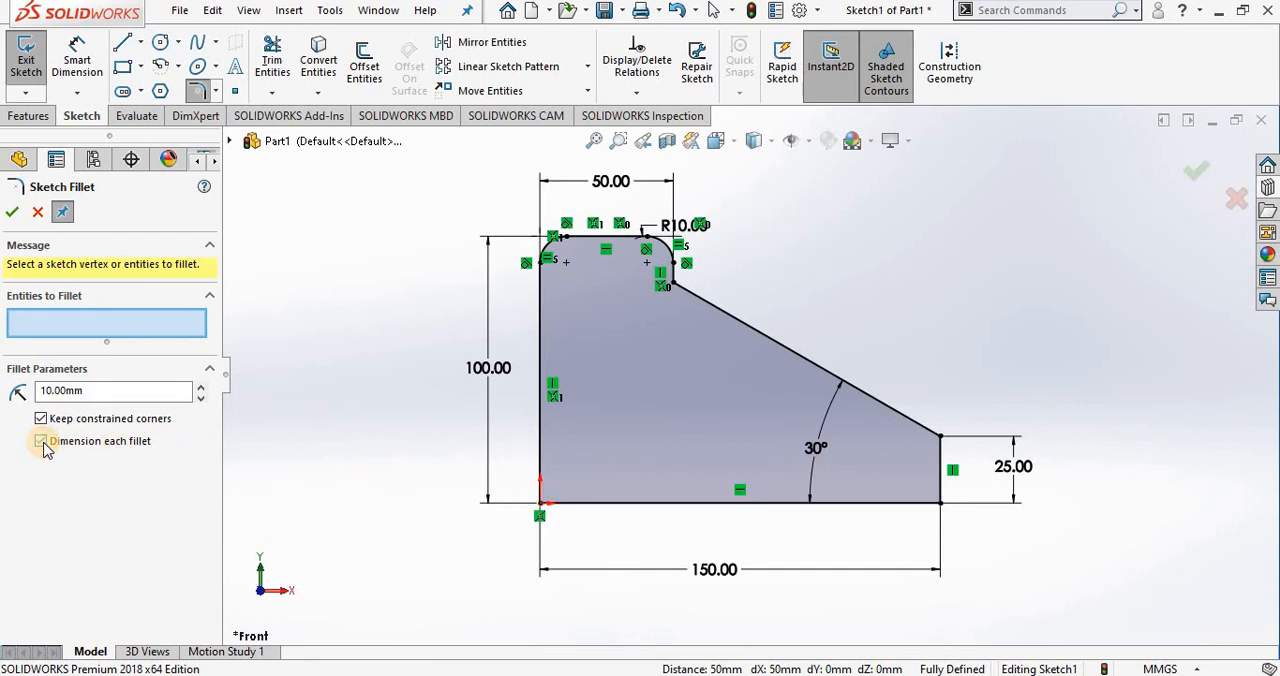
pyautogui.click(40, 440)
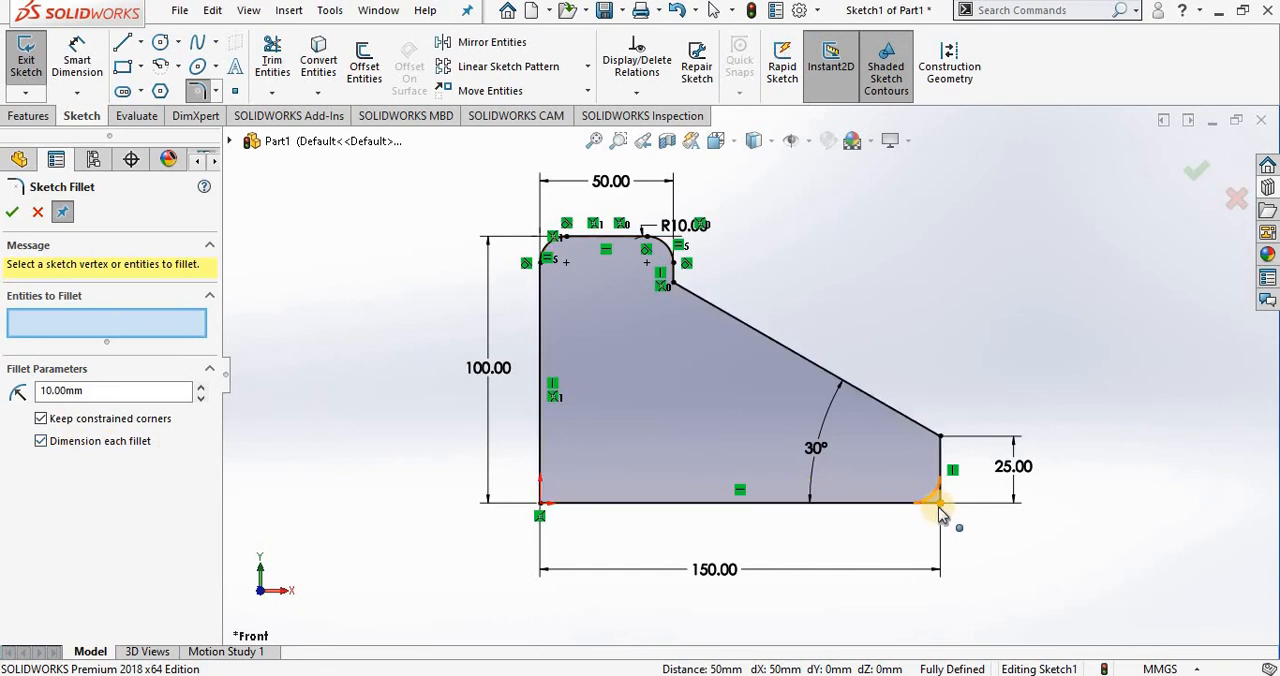
# Round the corner at the end of the 30° slope with a 12 mm fillet
pyautogui.click(940, 500)
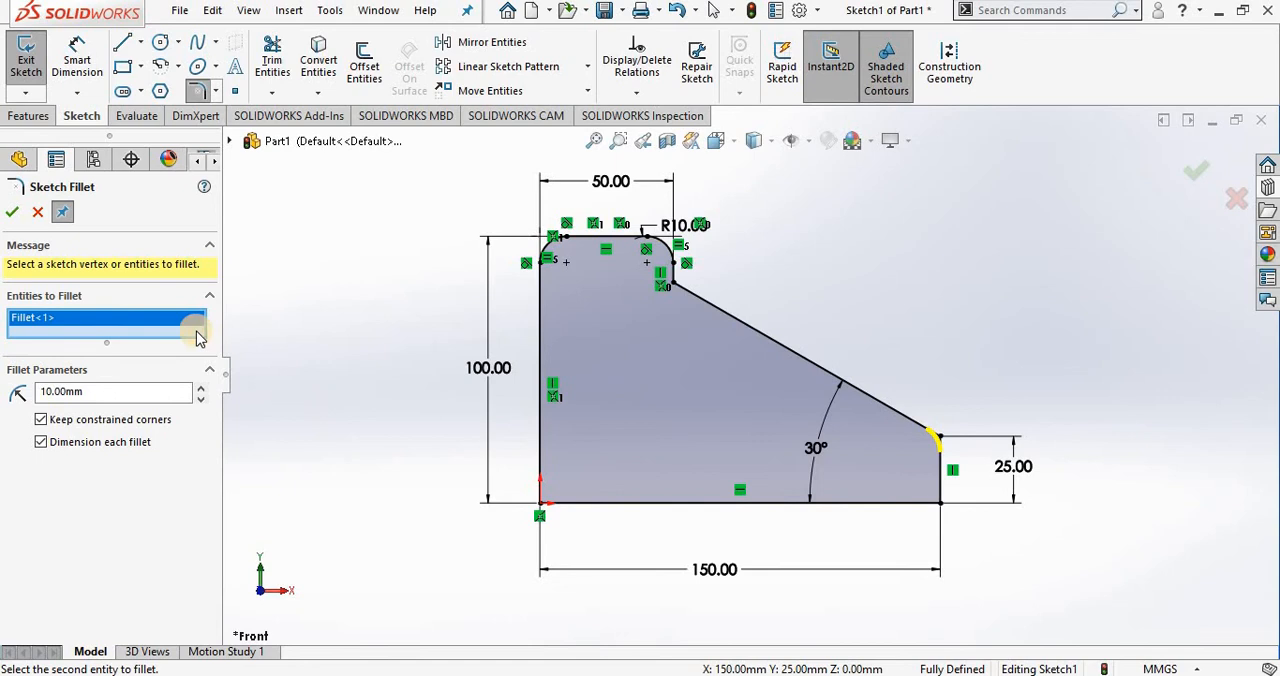
pyautogui.click(96, 392)
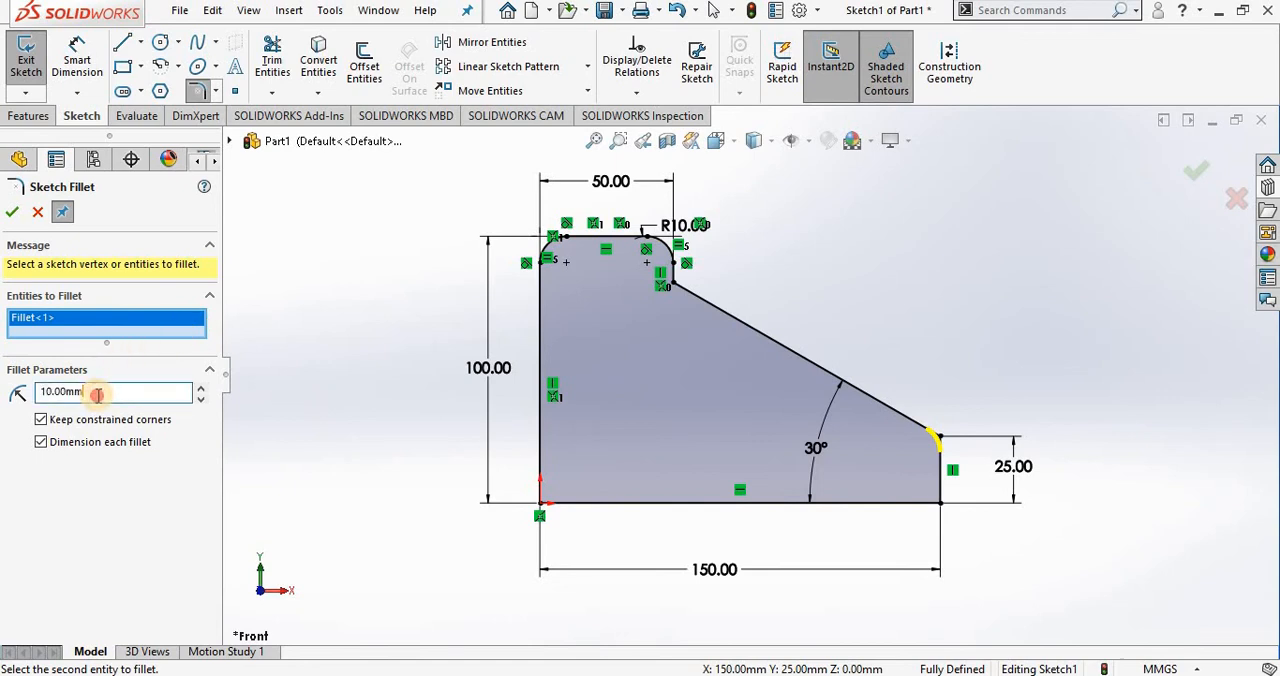
pyautogui.write('12')
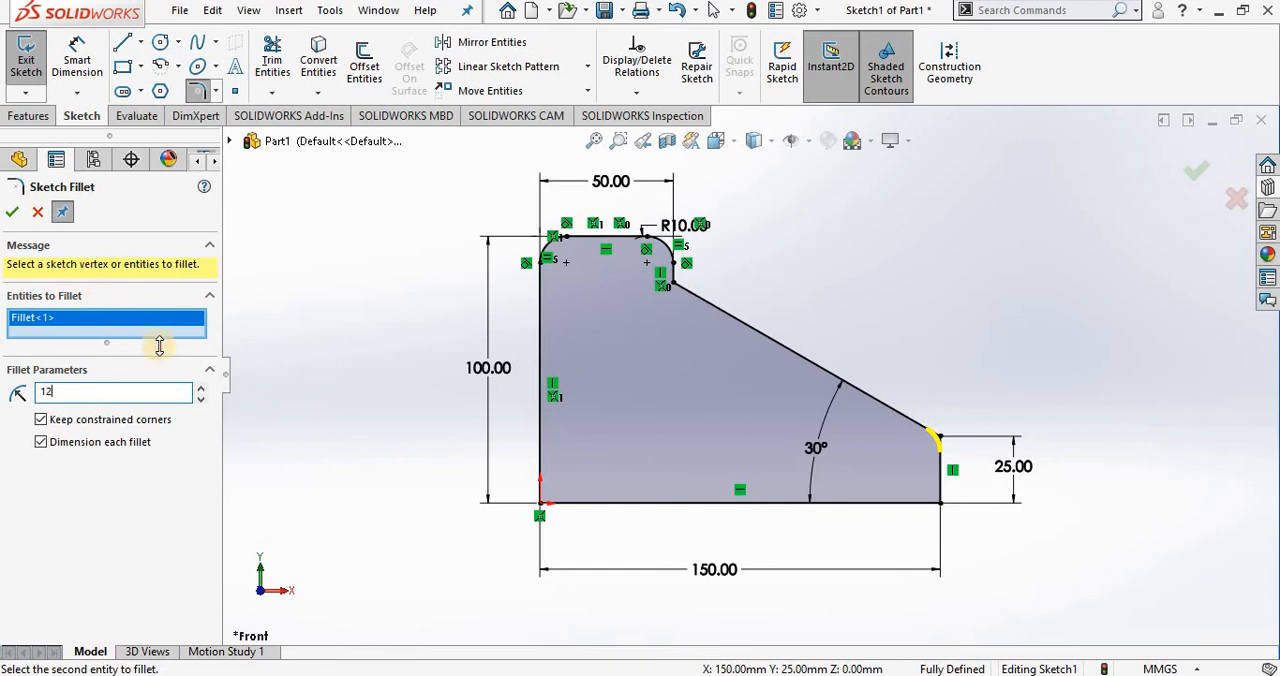
pyautogui.moveTo(12, 212)
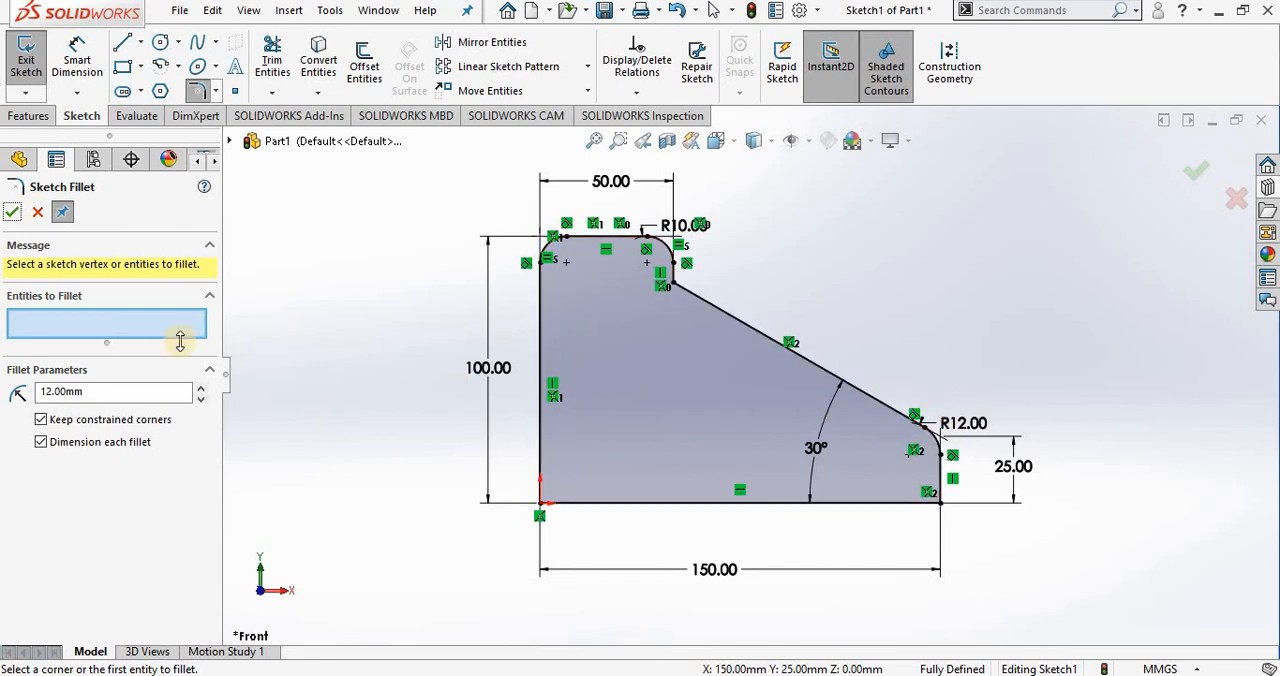
pyautogui.moveTo(148, 336)
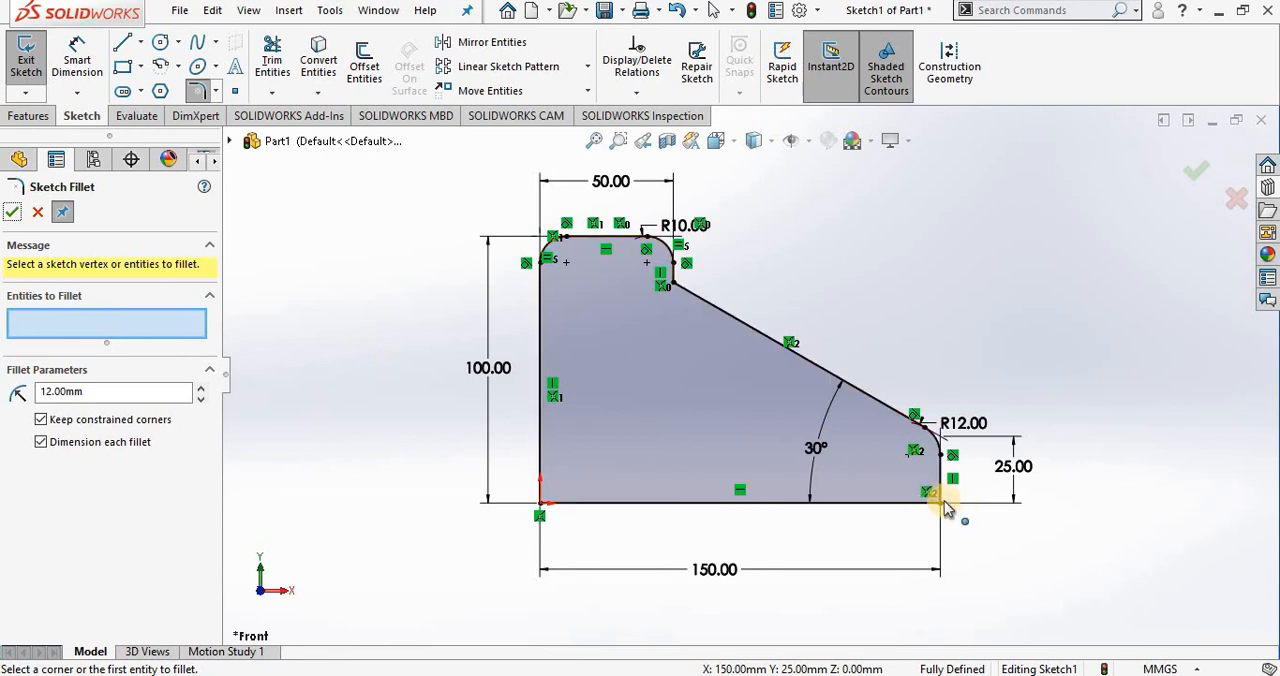
# Fillet the bottom-right corner at R15 and preview the bottom-left corner at radius 40
pyautogui.click(930, 500)
pyautogui.write('1')
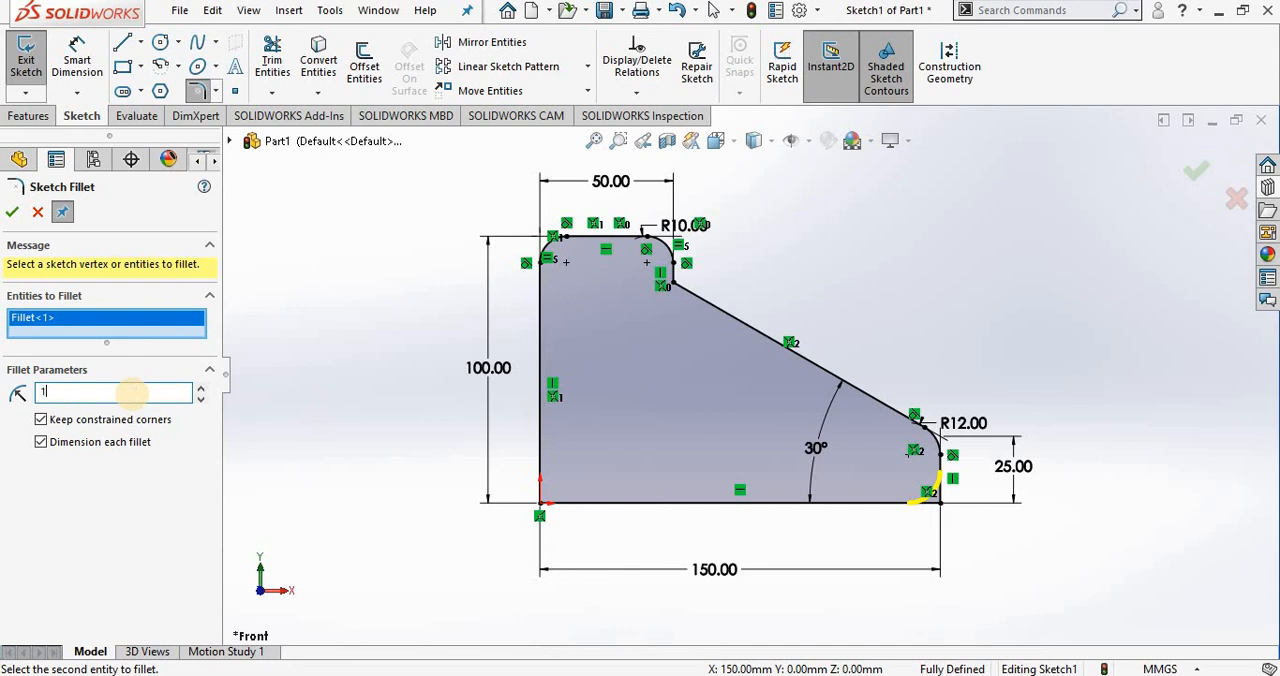
pyautogui.write('5.00mm')
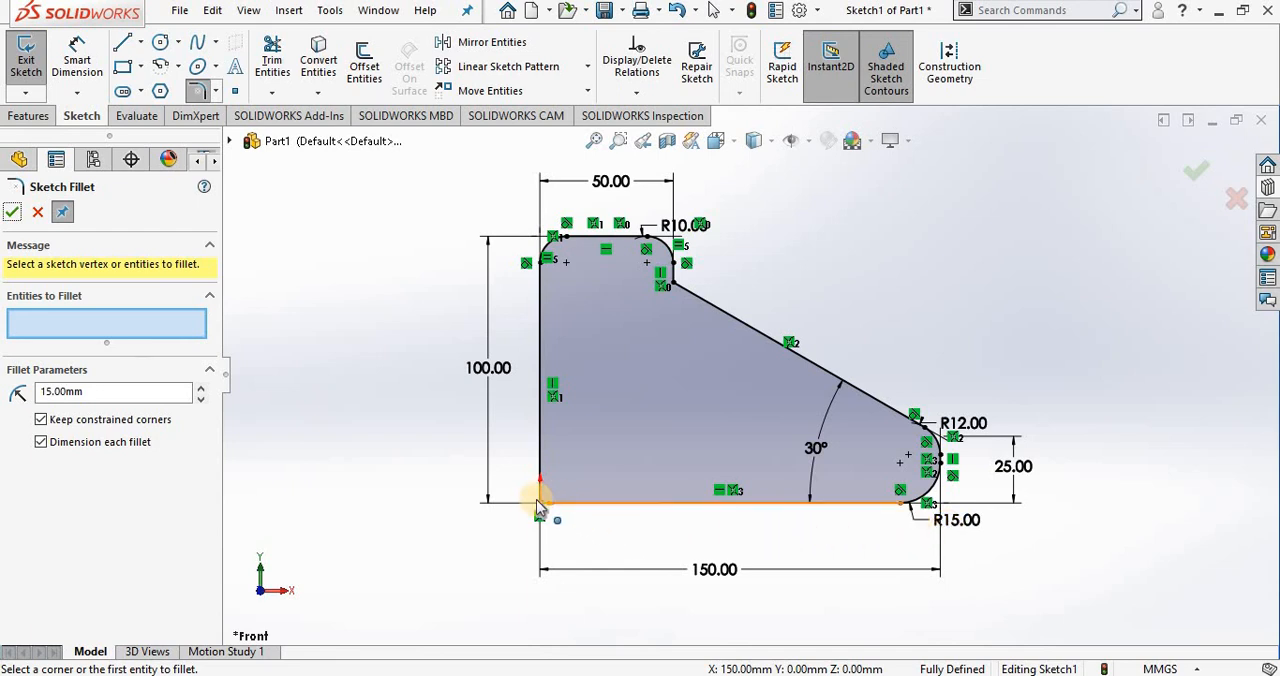
pyautogui.click(540, 500)
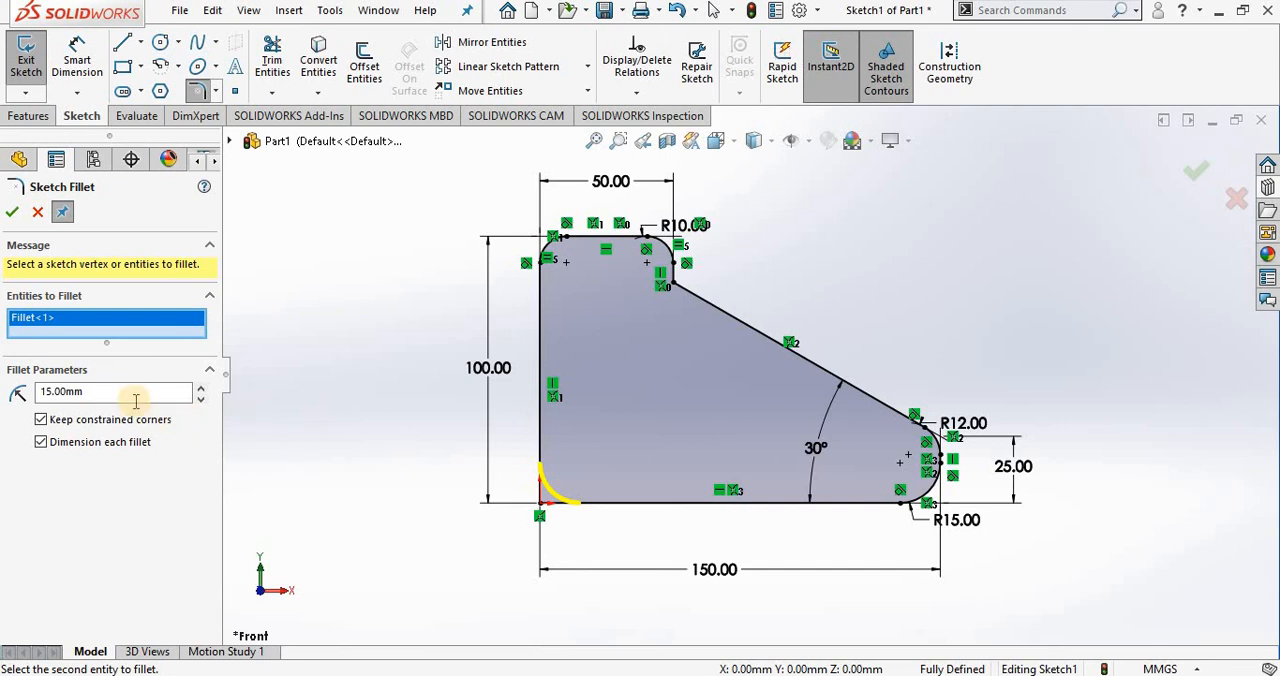
pyautogui.write('40')
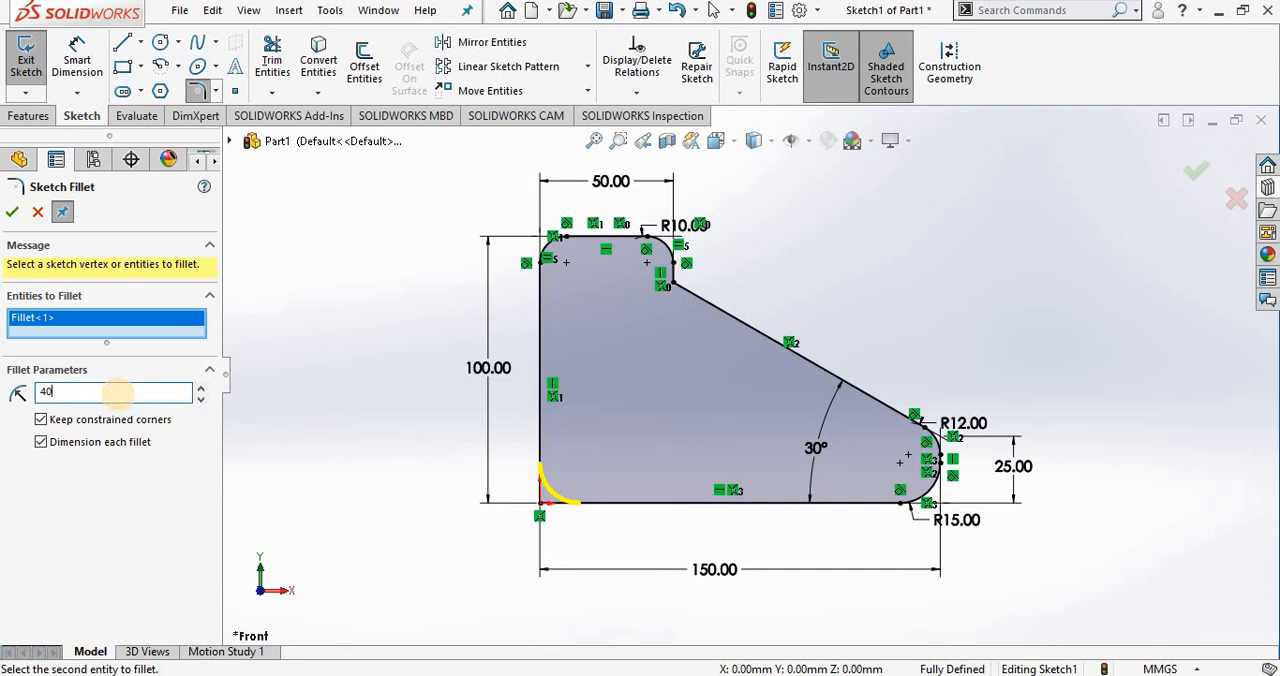